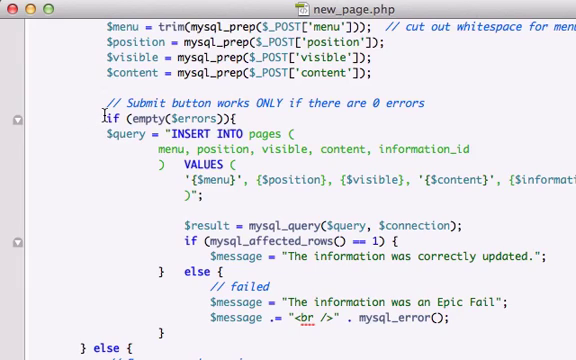
Step: Scroll to the INSERT query and remove the old mysql_query success/failure message block below it
scroll("up", 3)
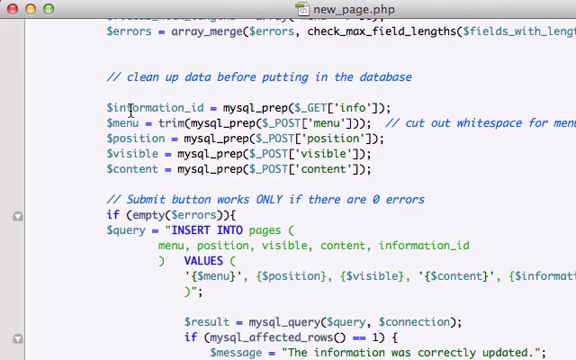
scroll("down", 3)
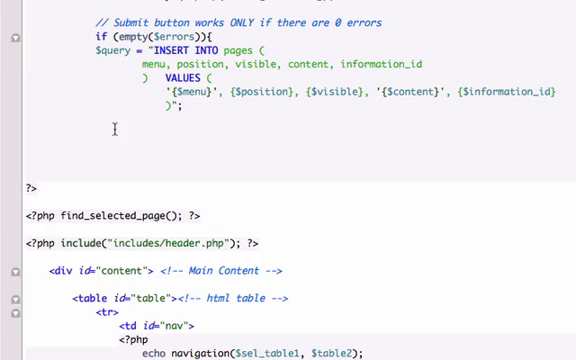
Step: Add an empty if ($result = mysql_query($query, $connection)) { } block after the query
scroll("down", 3)
type("if (")
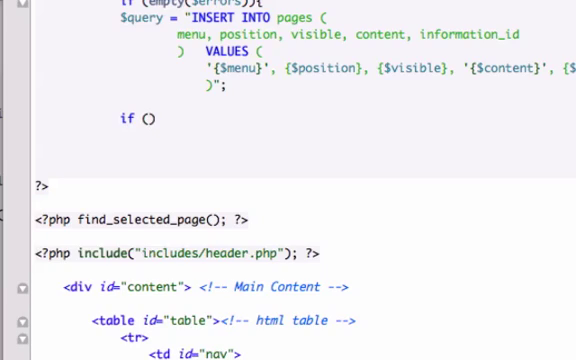
type("$result")
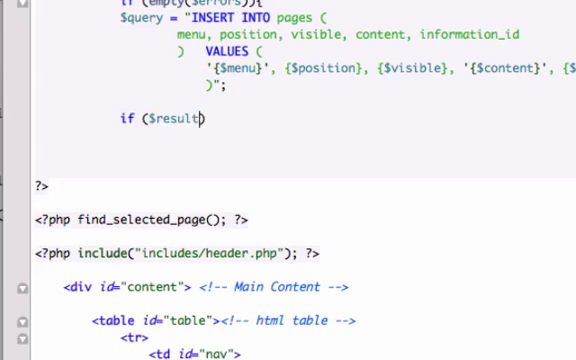
type("= m")
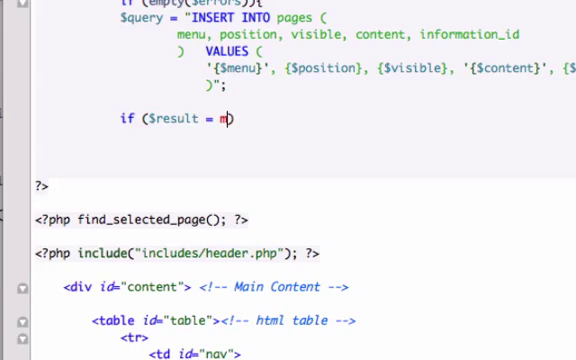
type("ysql_q")
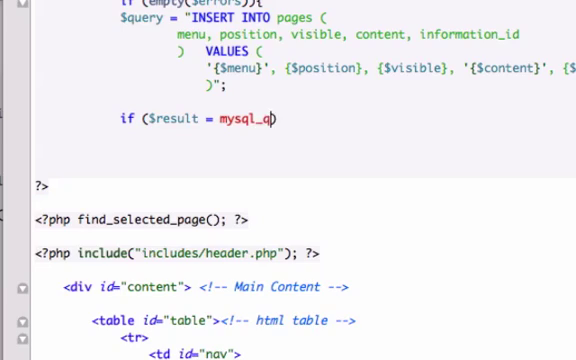
type("uery)")
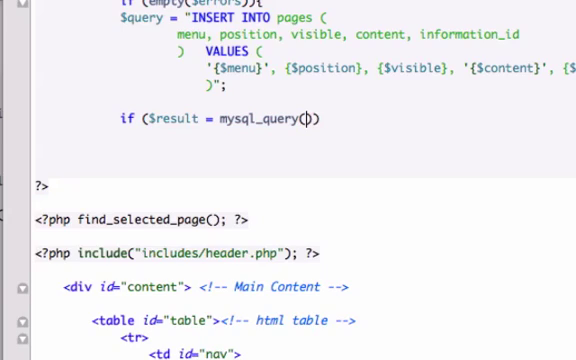
type("$quer")
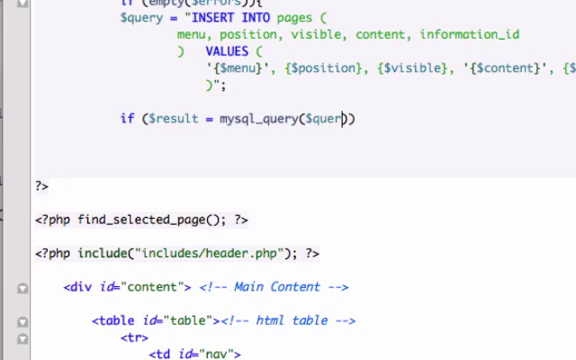
type("y")
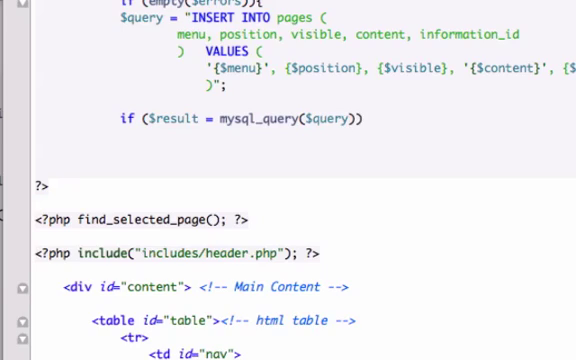
type(", $connect")
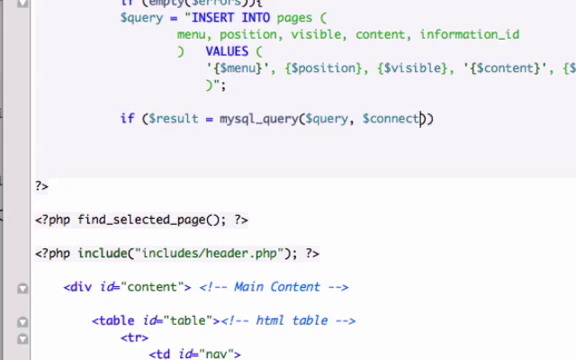
type("ion")
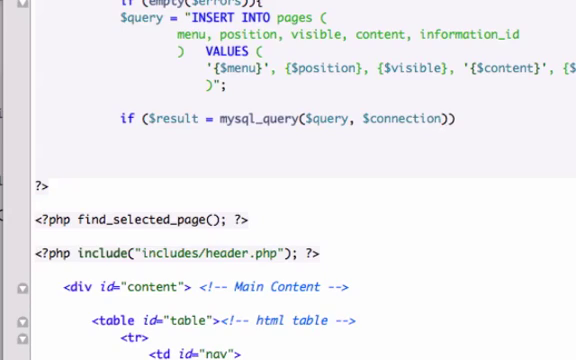
left_click(464, 120)
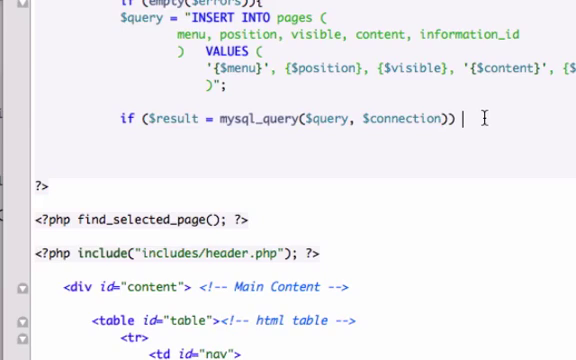
type("{")
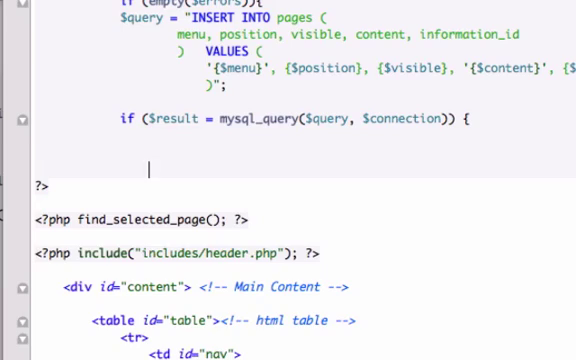
type("}")
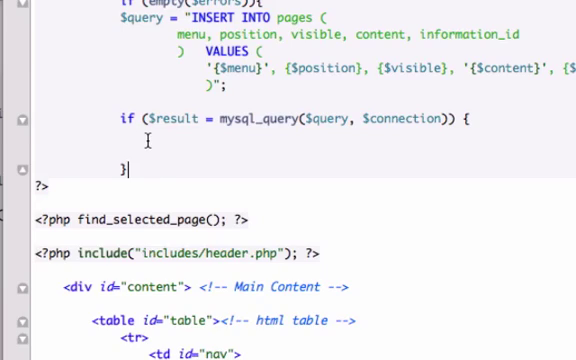
left_click(130, 148)
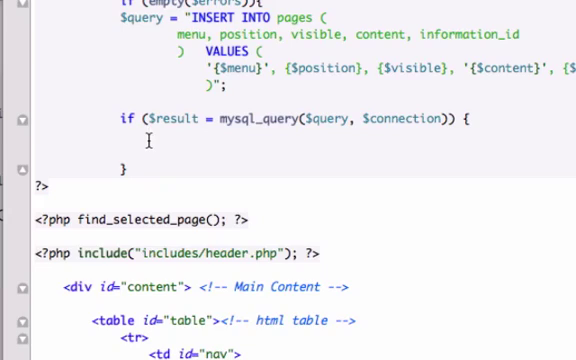
Step: Inside the if block, assign $message = "The new page was created successfully";
type("$message =")
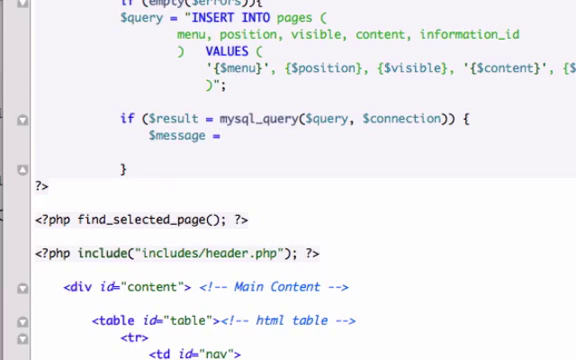
type("\"T")
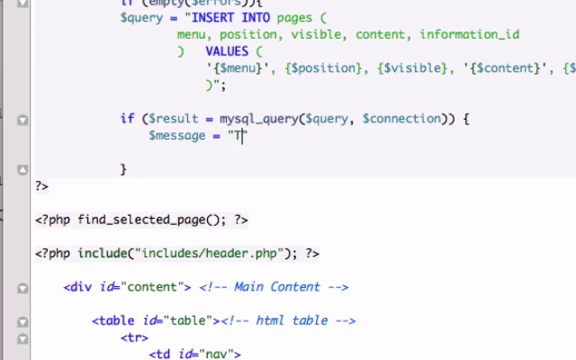
type("he")
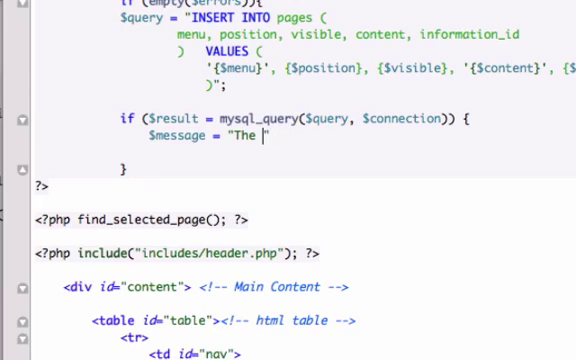
type("new page\"")
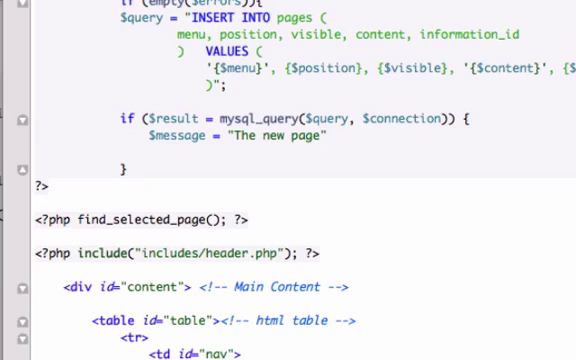
type("was created success")
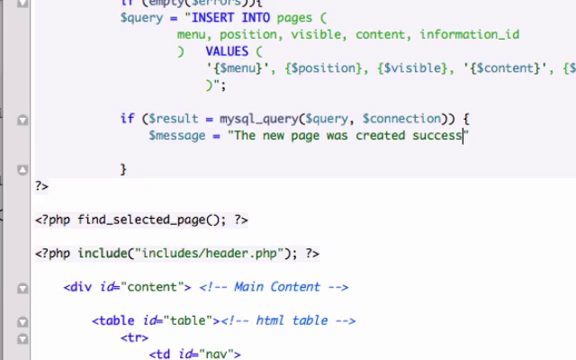
type("fully\";")
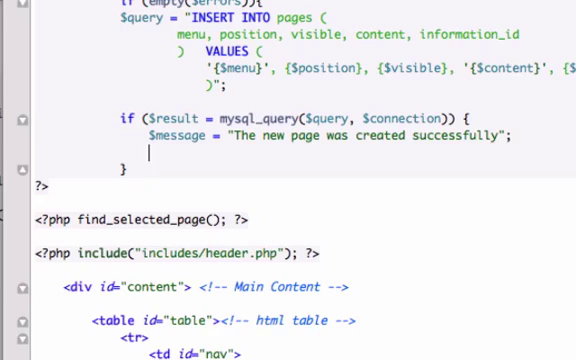
Step: Assign $new_page_id = mysql_insert_id(); with a comment about the auto-increment id from the previous operation
type("$new")
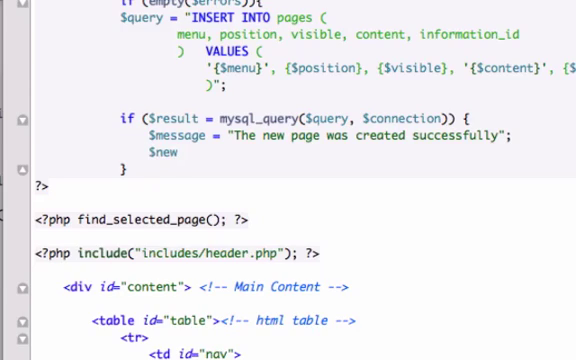
type("_page_id = mysql")
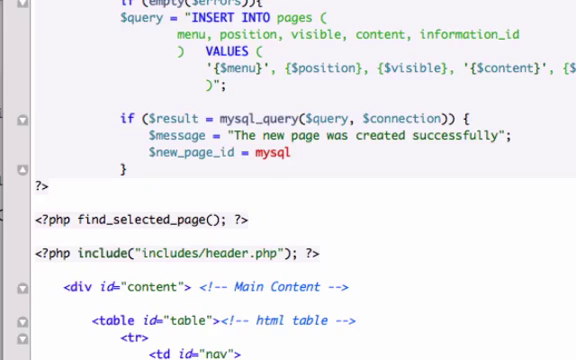
type("_ind")
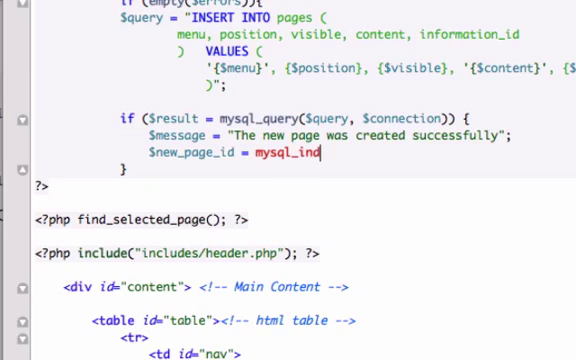
type("sert_id")
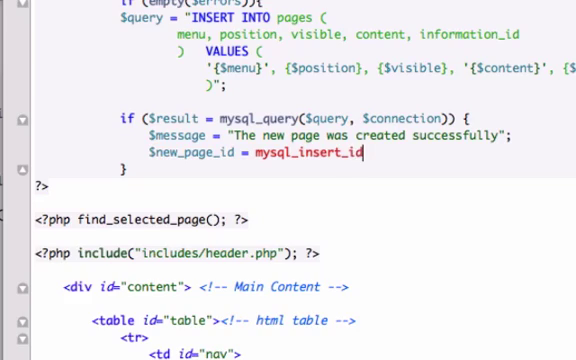
type("();  // auto incre")
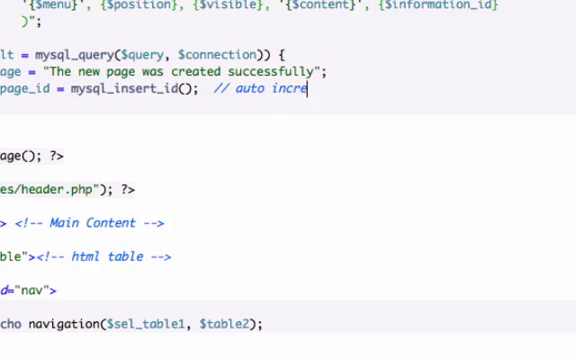
type("ment fun")
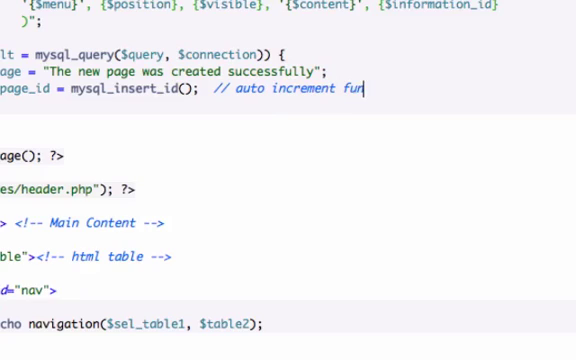
type("ction")
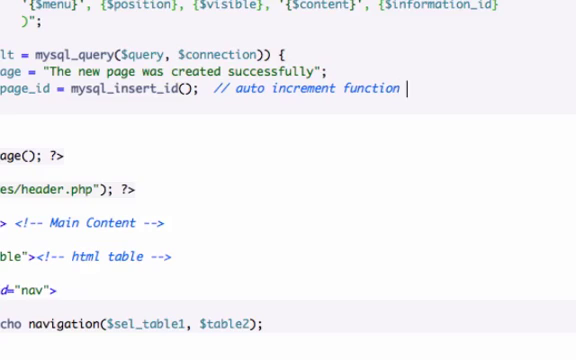
type("from previous INSERTED o")
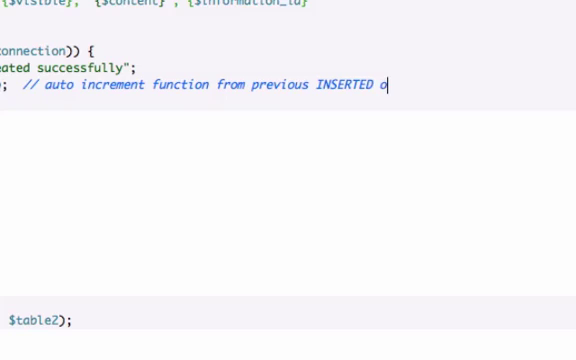
type("peration")
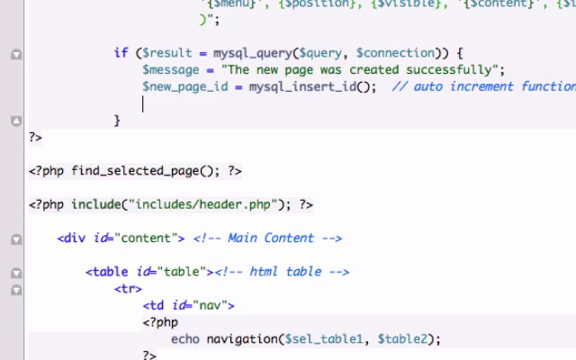
Step: Add redirect_to("content.php?page={$new_page_id}"); inside the success branch
type("redire")
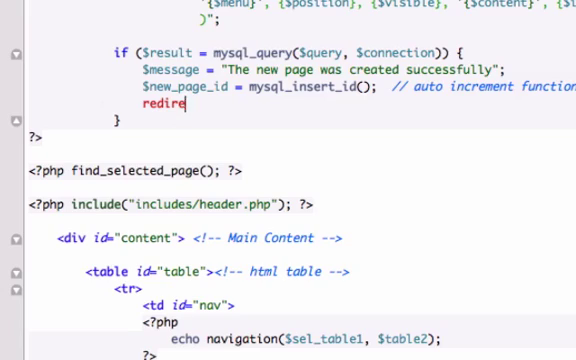
type("ct_")
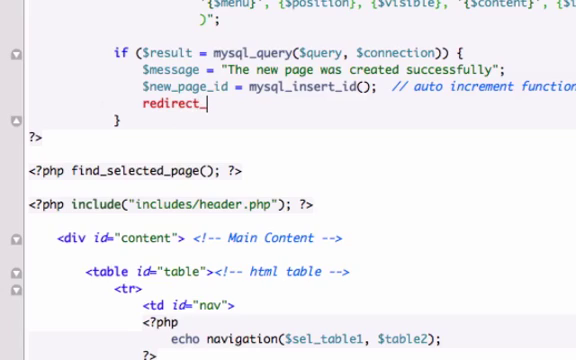
type("to()")
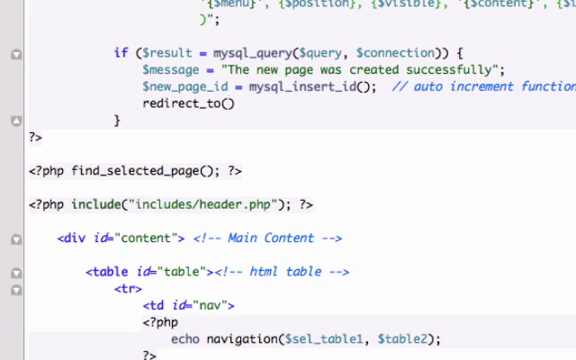
type("\"c\"")
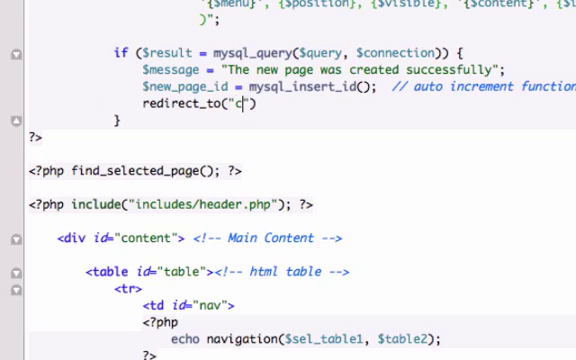
type("ontent.php")
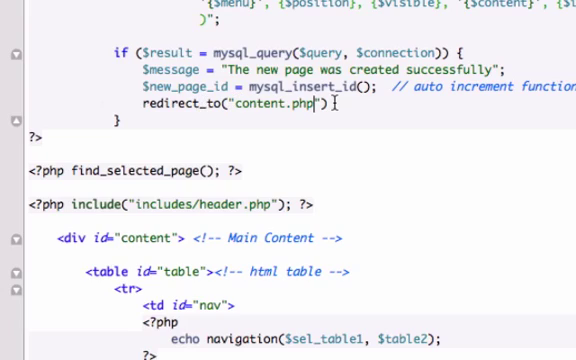
type("?")
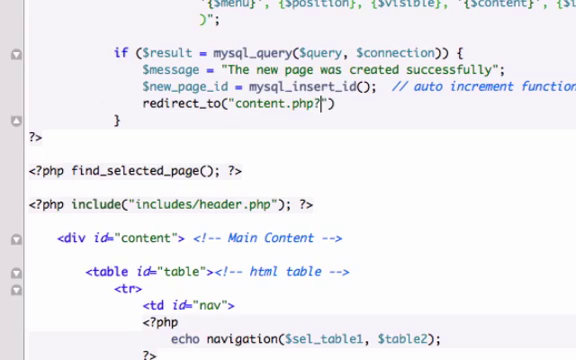
type("page")
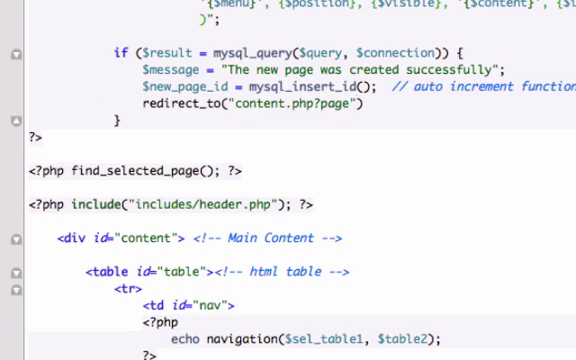
type("={}")
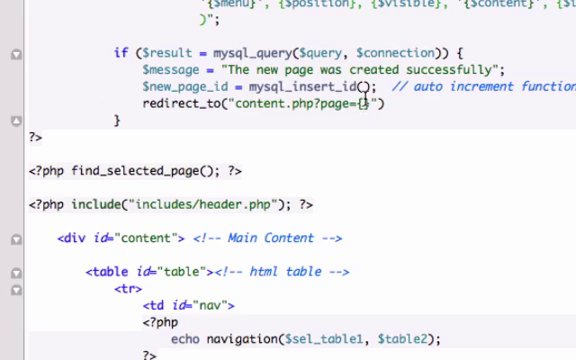
type("new_page_id")
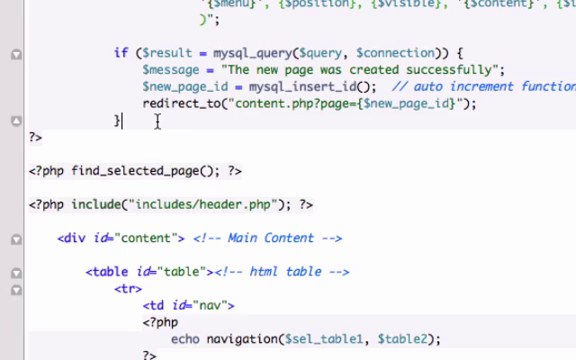
Step: Add an else branch and begin its $message with "The page failed to"
type("else {")
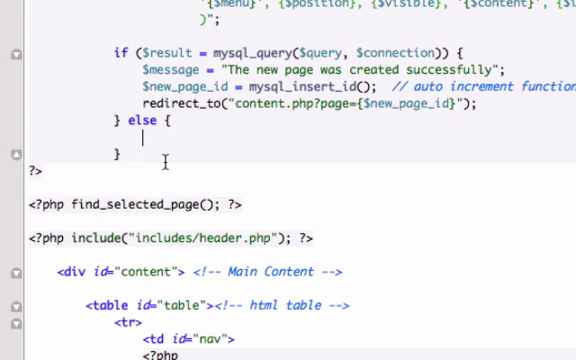
mouse_move(138, 148)
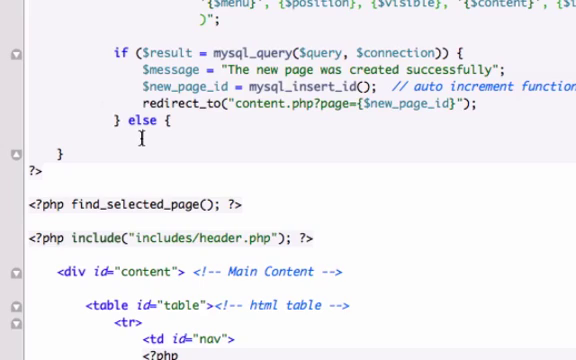
type("$message = \"")
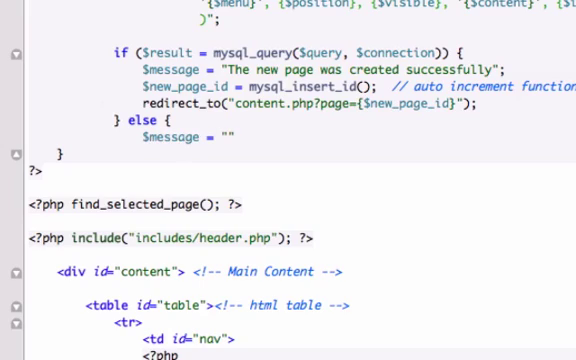
type("The page")
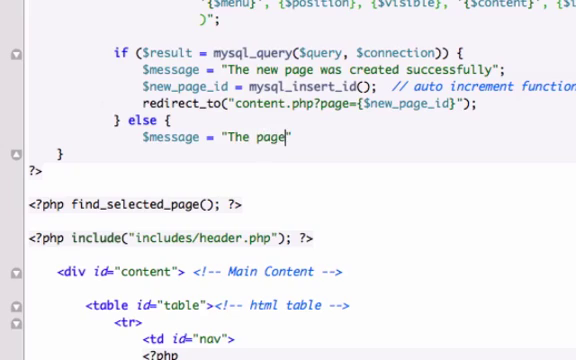
type("failed to")
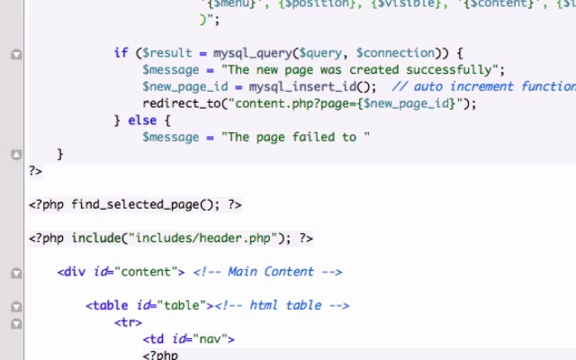
Step: Finish "The page failed to create" and append "<br />" . mysql_error() to the message
type("create\"")
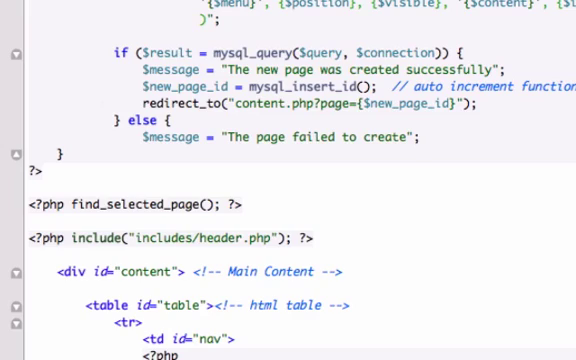
type("$message = \"<br />\"")
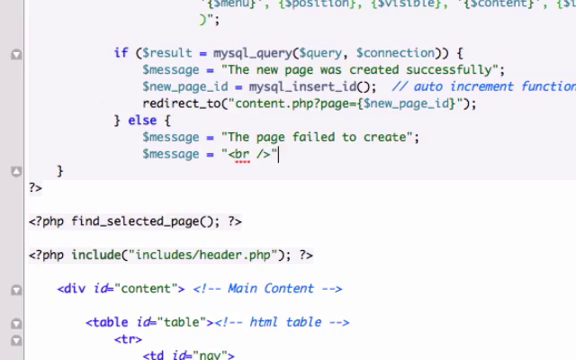
type(". m")
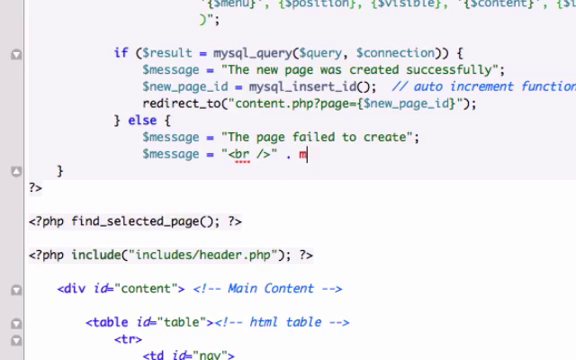
type("ysql_")
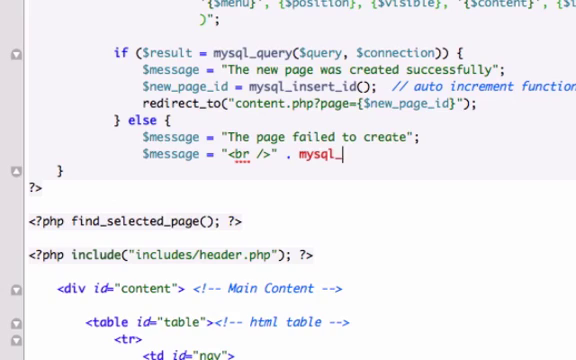
type("error()")
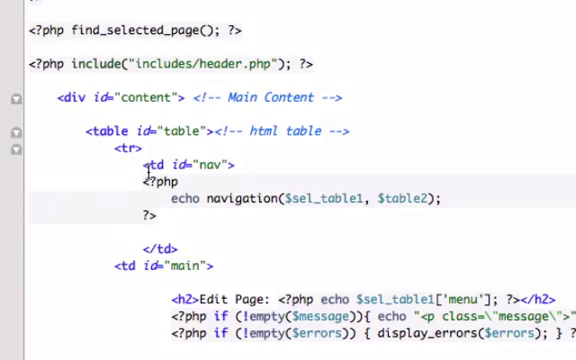
Step: Below the navigation, add a <br /> and an anchor to new_info.php reading "+ Add new information"
scroll("down", 3)
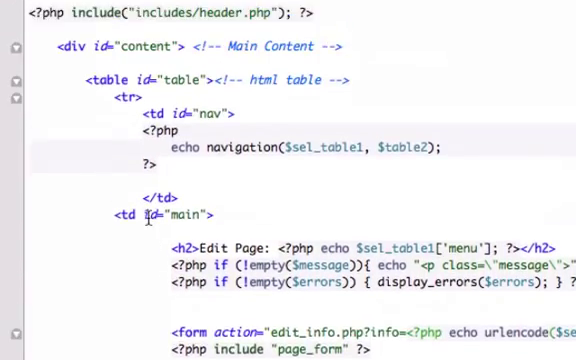
scroll("down", 3)
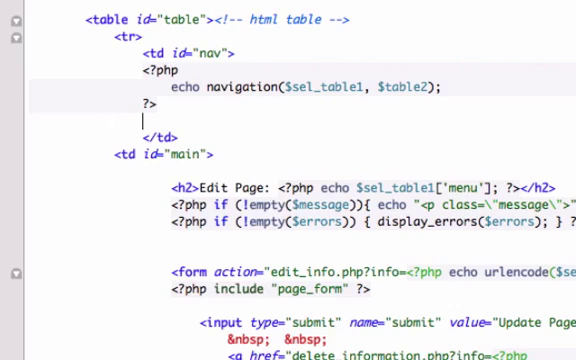
type("<br />")
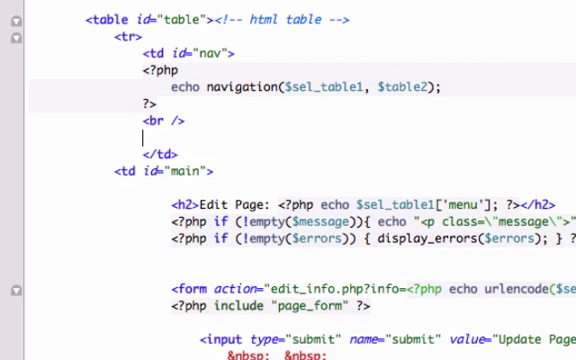
type("<a hr")
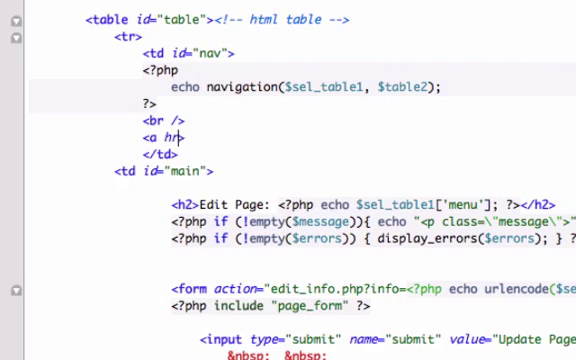
type("ef=\"\">")
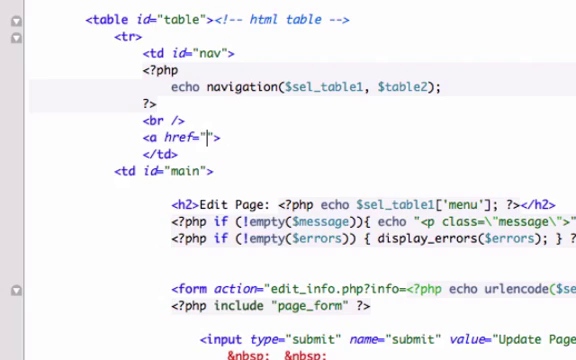
type("new_infor")
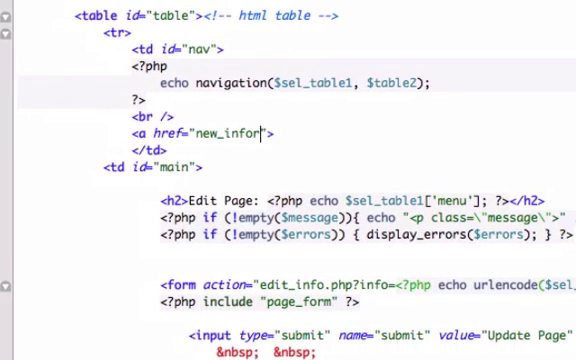
key("Backspace")
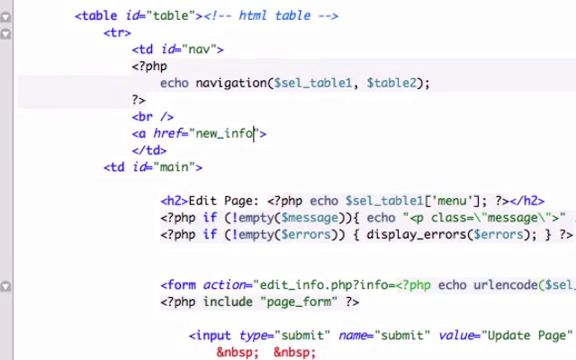
type(".php")
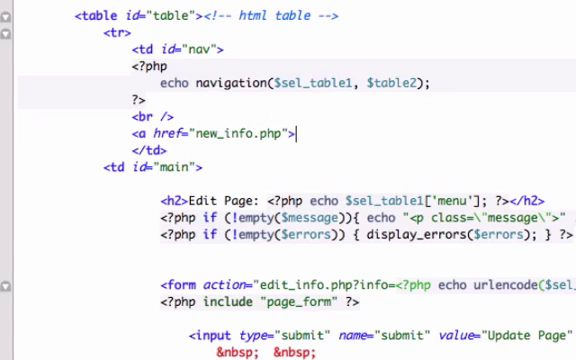
type("+")
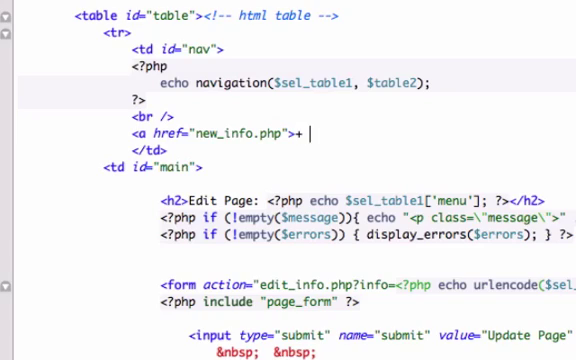
type("Add")
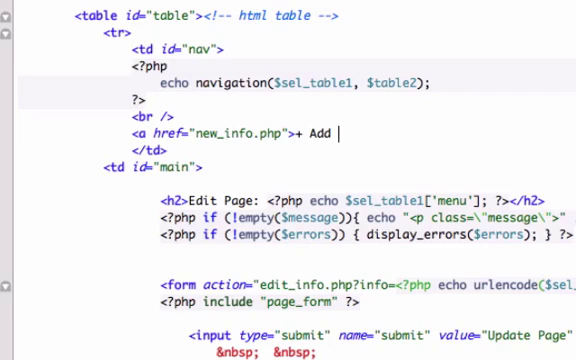
type("new information</a>")
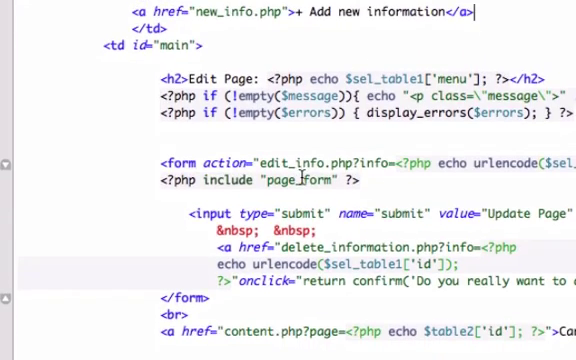
Step: Change the h2 heading to "Adding a New Page" and delete the echoed menu name
scroll("down", 3)
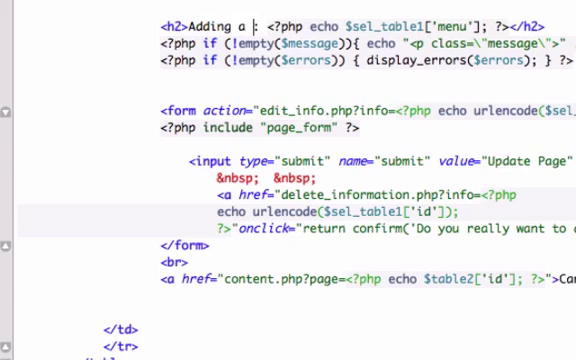
type("New Page")
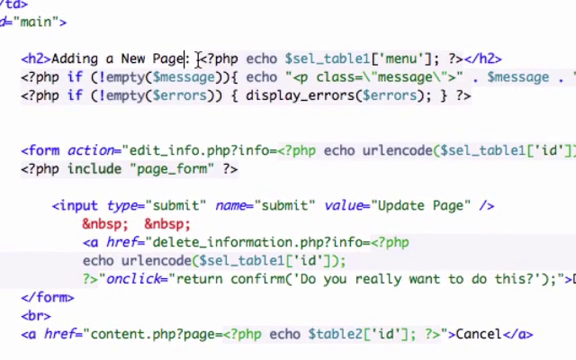
double_click(232, 56)
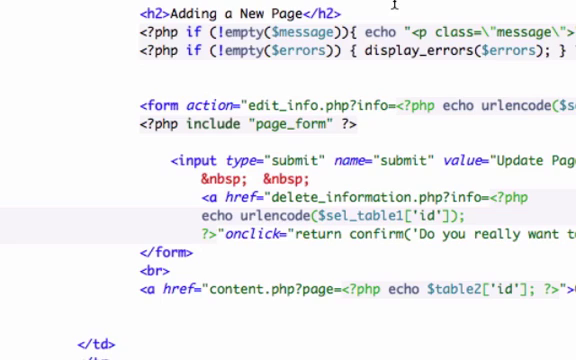
mouse_move(76, 70)
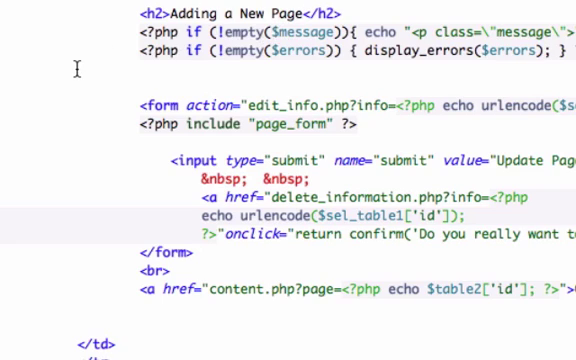
Step: Change the form action from edit_info.php to new_page.php
scroll("down", 3)
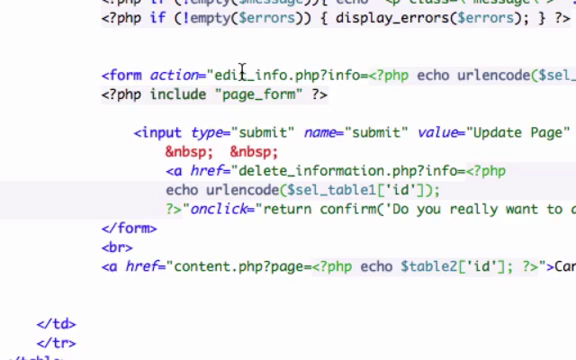
mouse_move(288, 72)
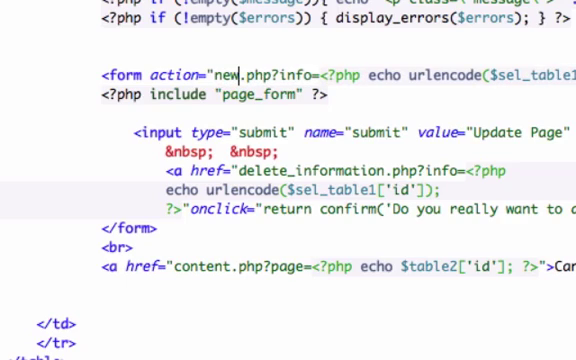
type("_")
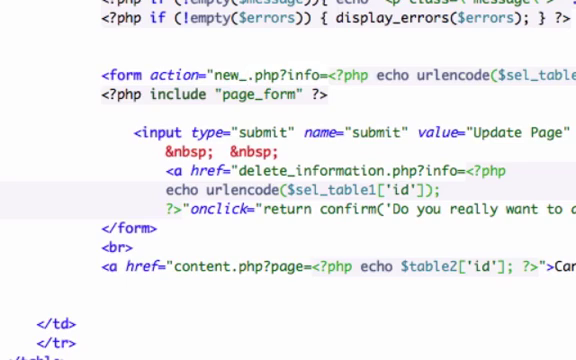
type("page")
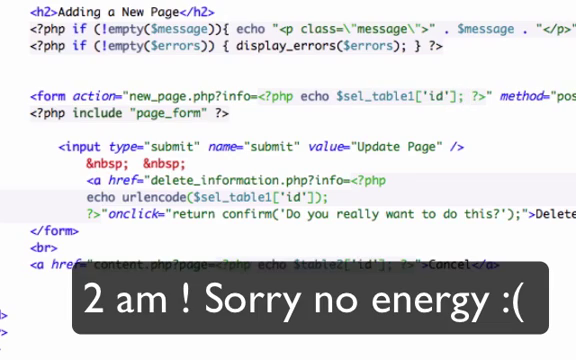
Step: Scroll down to the form and start an empty PHP block above the page_form include
scroll("down", 3)
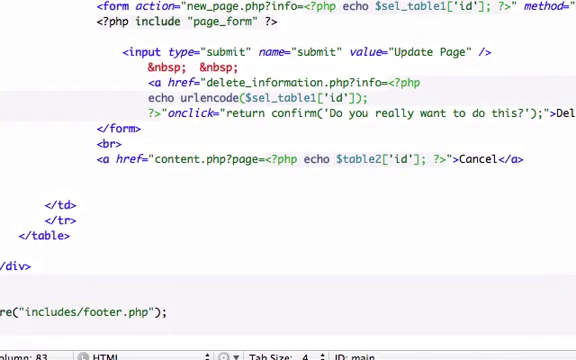
scroll("down", 3)
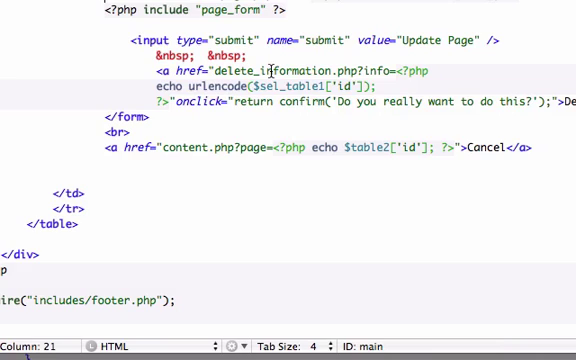
scroll("down", 3)
type("<?php ?>")
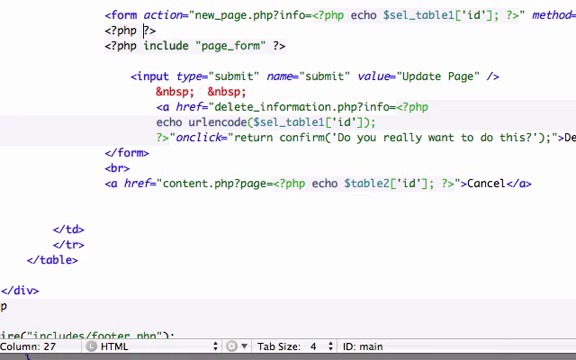
Step: Fill the PHP block with $new_page = true; before the page_form include
type("new")
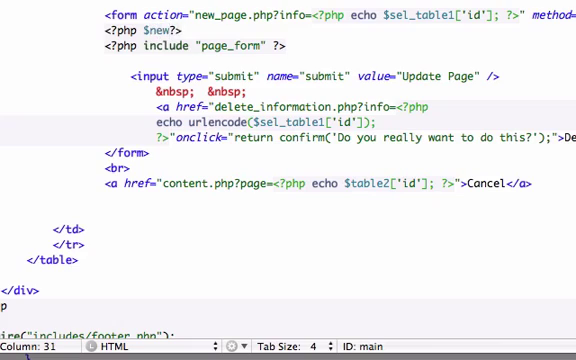
type("_page")
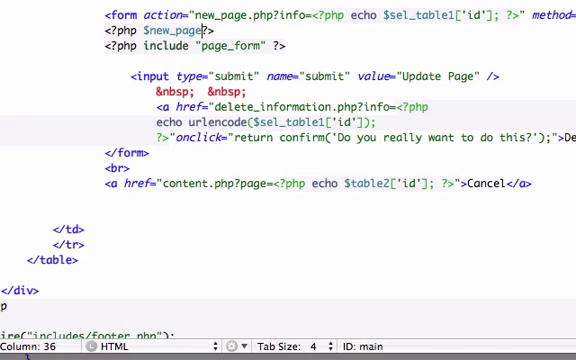
type("= true;")
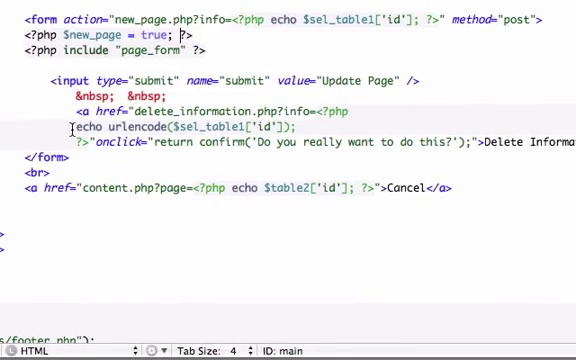
Step: Change the submit button value to "Create Page"
scroll("right", 3)
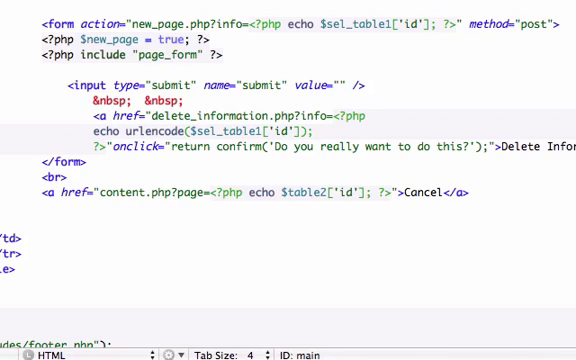
type("Create Pa")
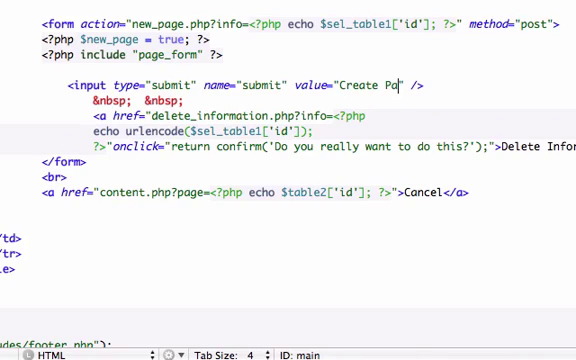
type("ge")
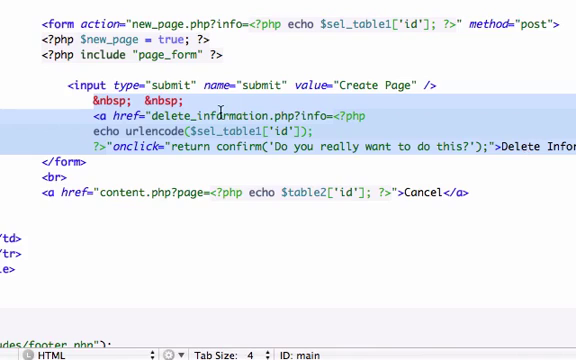
Step: Remove the &nbsp; and delete-information anchor lines from the form
scroll("right", 3)
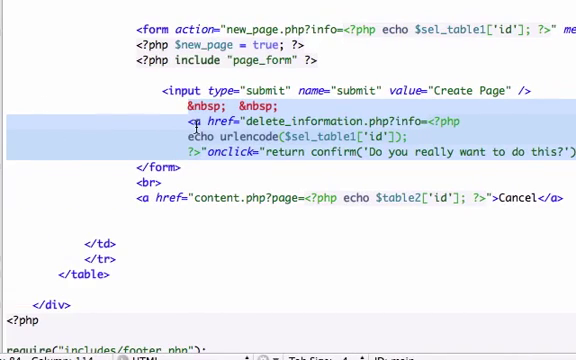
key("Delete")
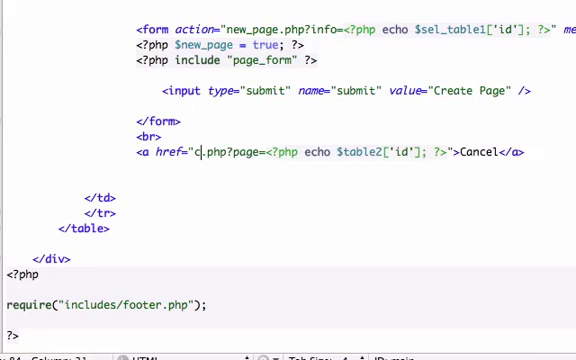
Step: Point the Cancel link at edit_info.php instead of content.php
key("Backspace")
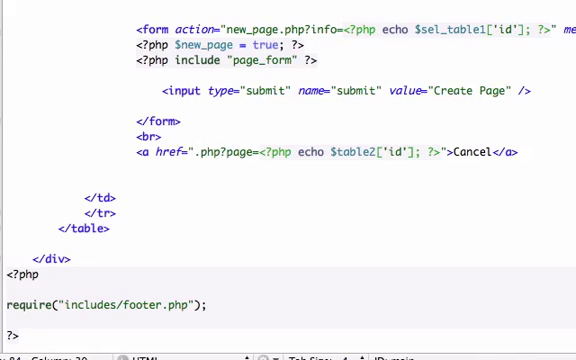
type("edit_")
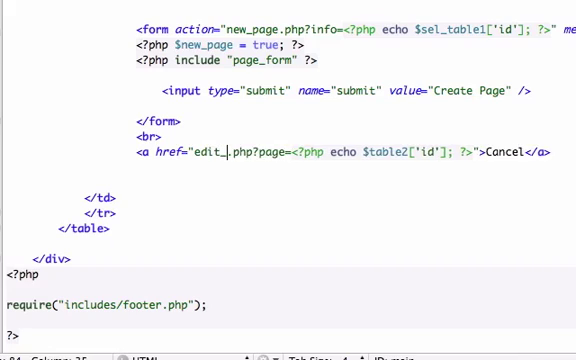
type("info")
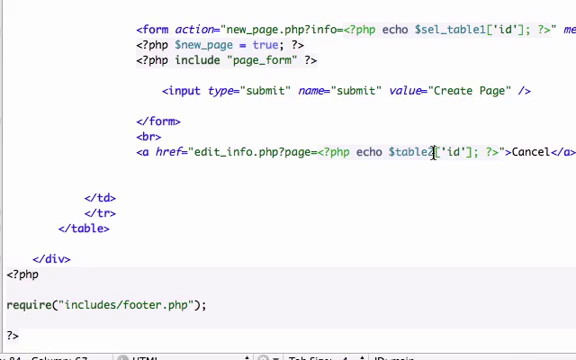
Step: Replace the $table2 variable with $sel_table1['id'] in the Cancel link's page parameter
key("BackSpace")
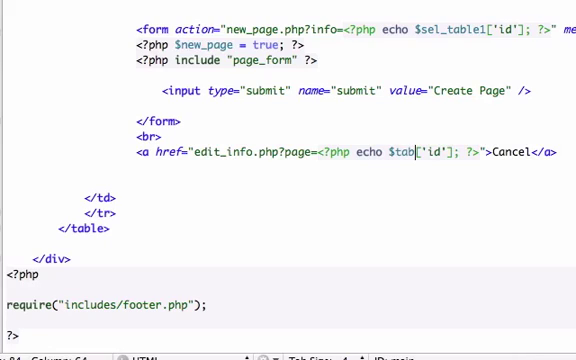
key("BackSpace")
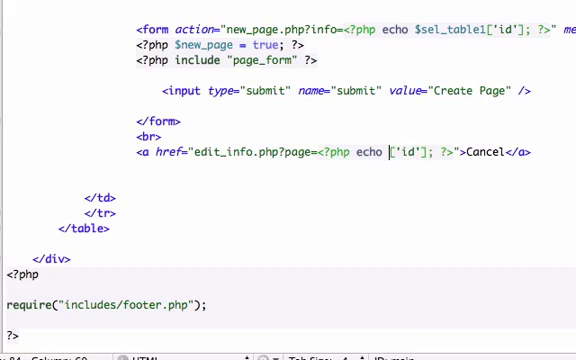
type("$sel_table1")
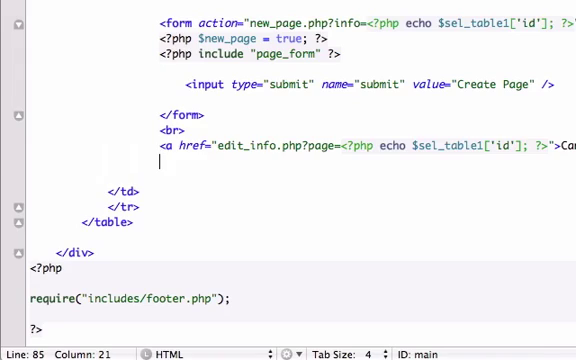
Step: Start a new <b tag on the line beneath the Cancel link
type("<b>")
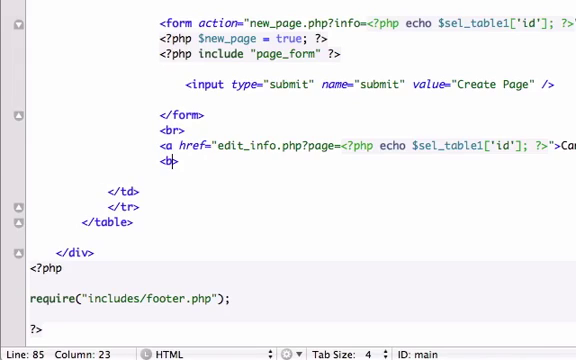